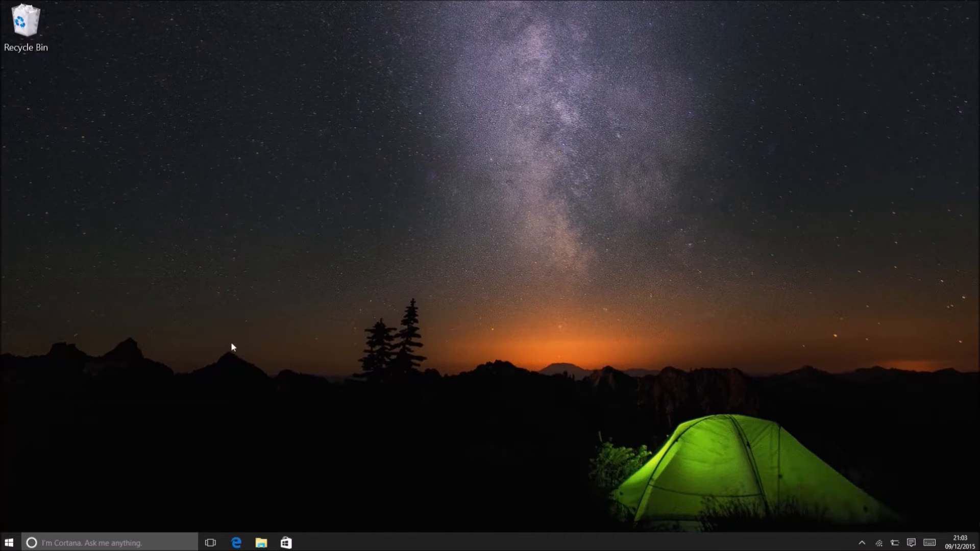
mouse_move(226, 354)
text(msinf)
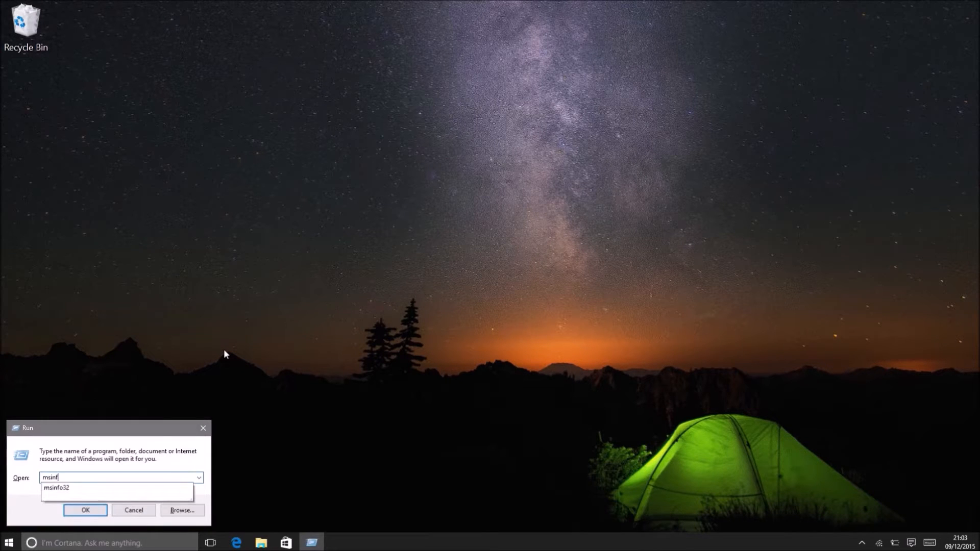
Launch System Information and read the current BIOS version A04 in System Summary.
click(85, 510)
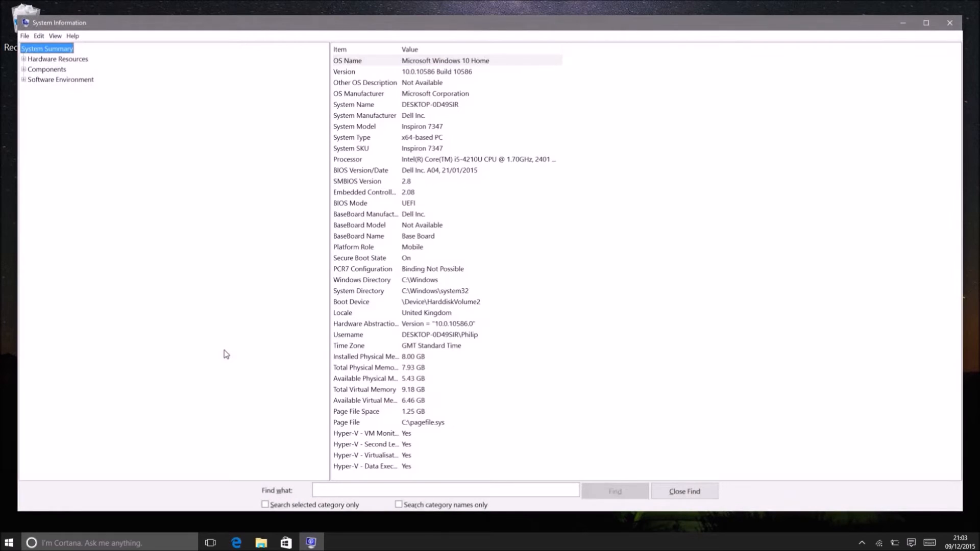
mouse_move(263, 343)
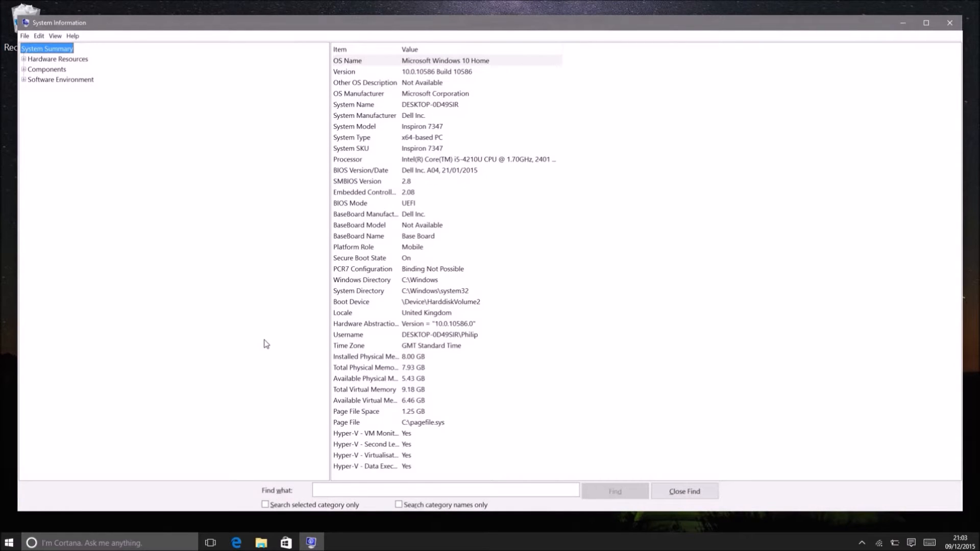
mouse_move(363, 160)
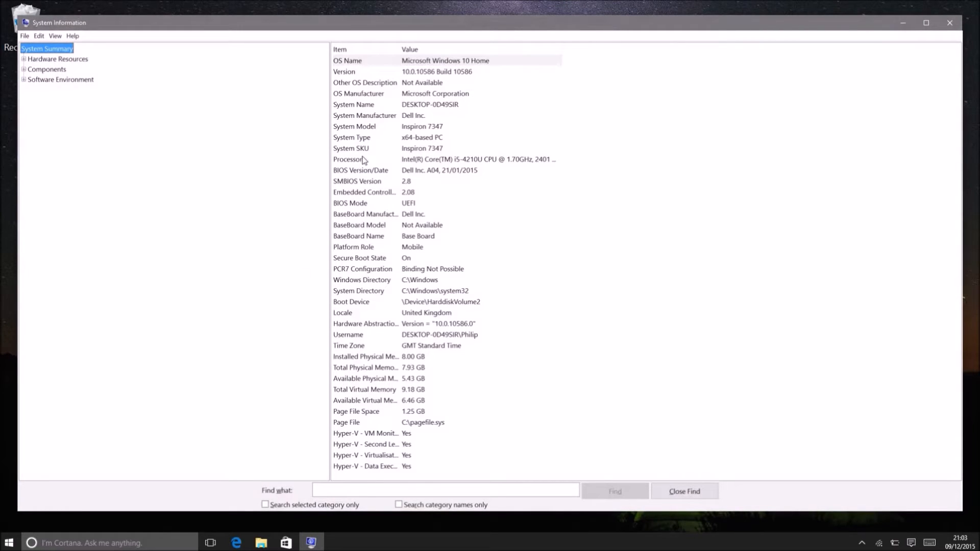
mouse_move(401, 76)
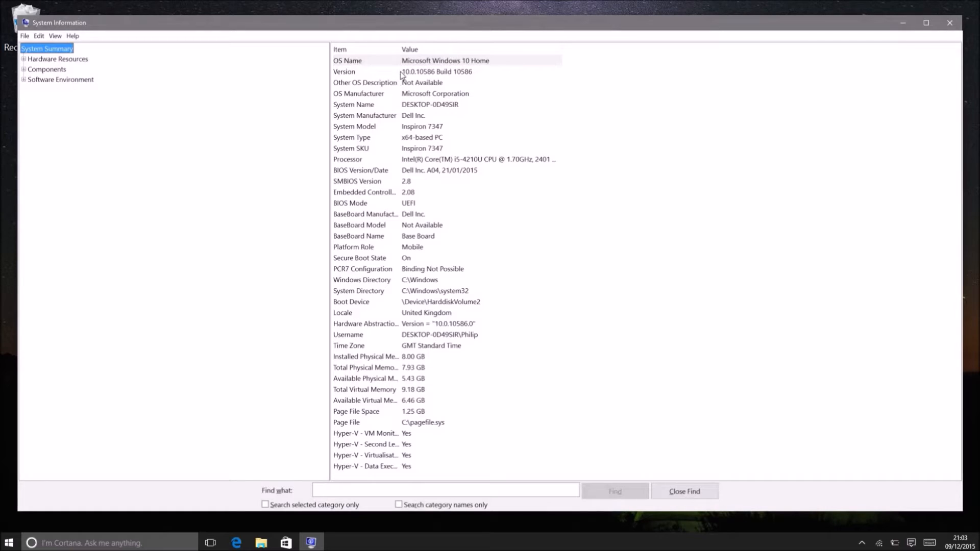
mouse_move(415, 150)
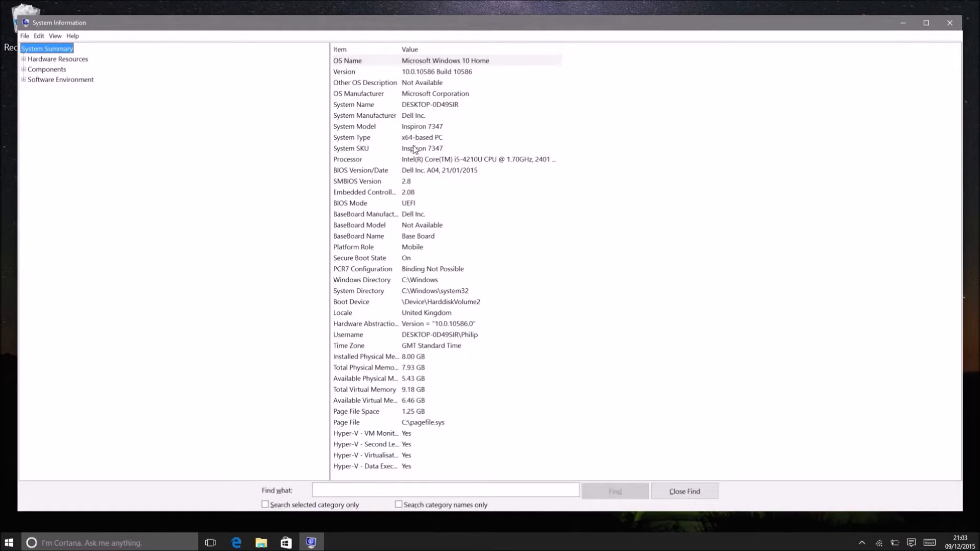
mouse_move(418, 176)
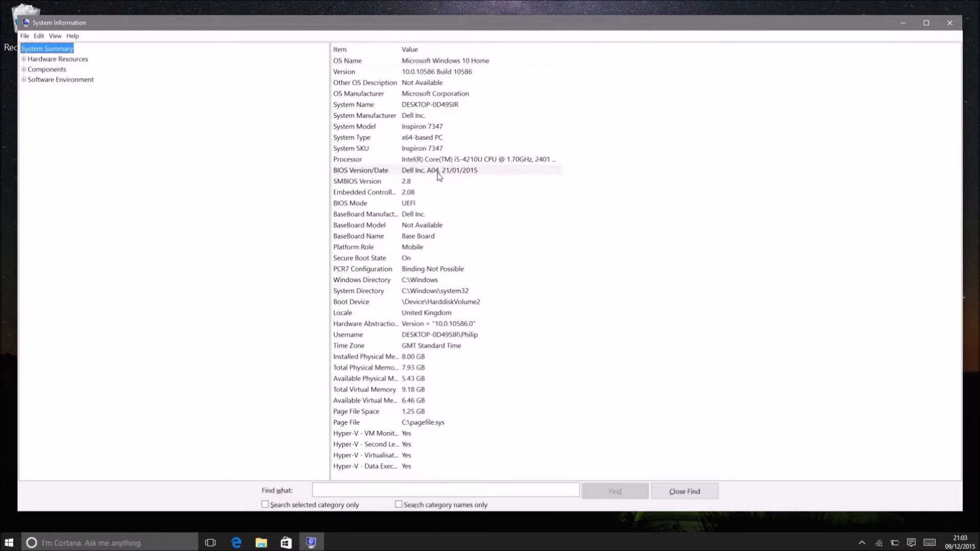
mouse_move(429, 200)
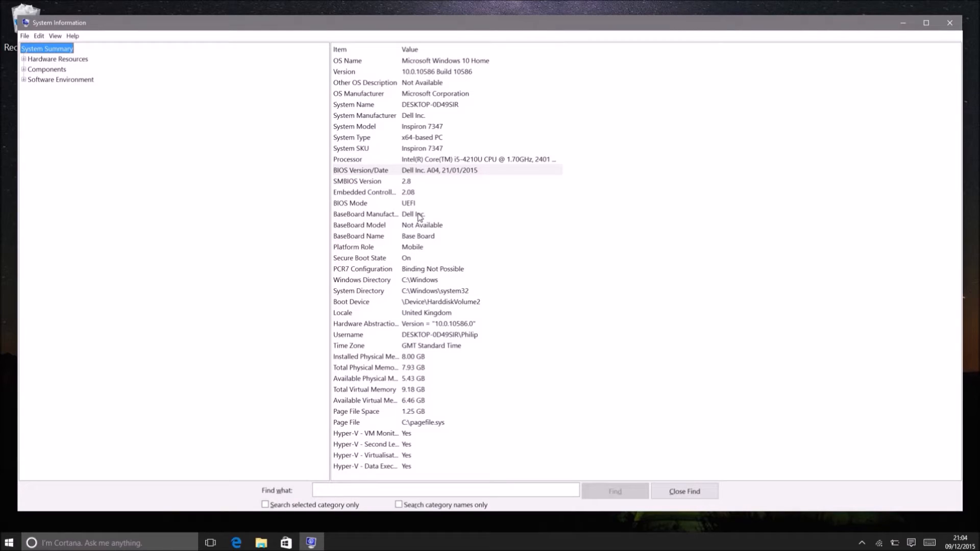
mouse_move(417, 265)
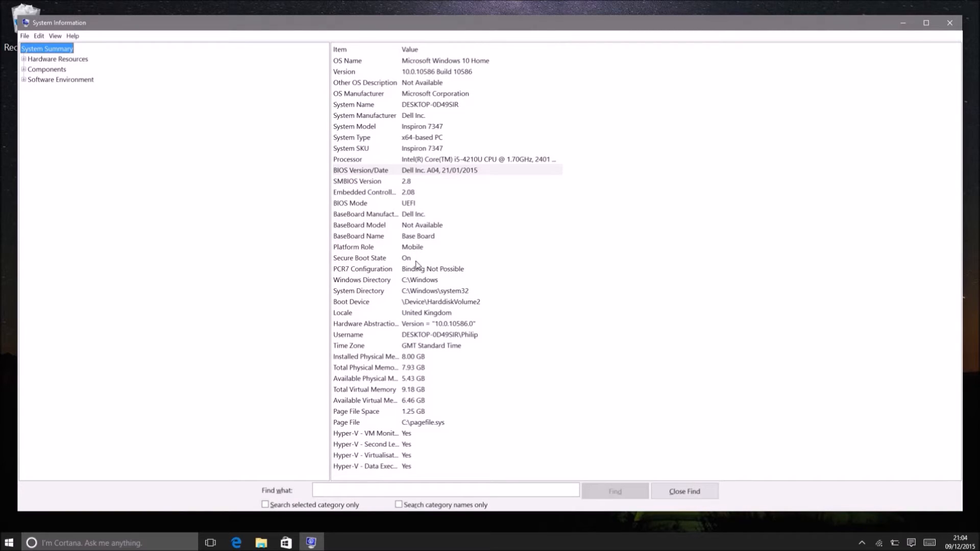
mouse_move(279, 453)
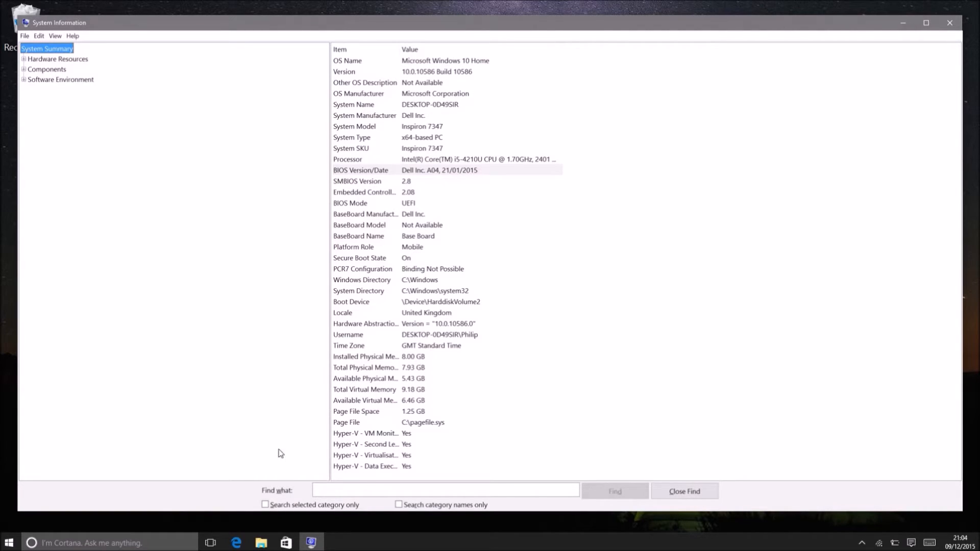
mouse_move(253, 536)
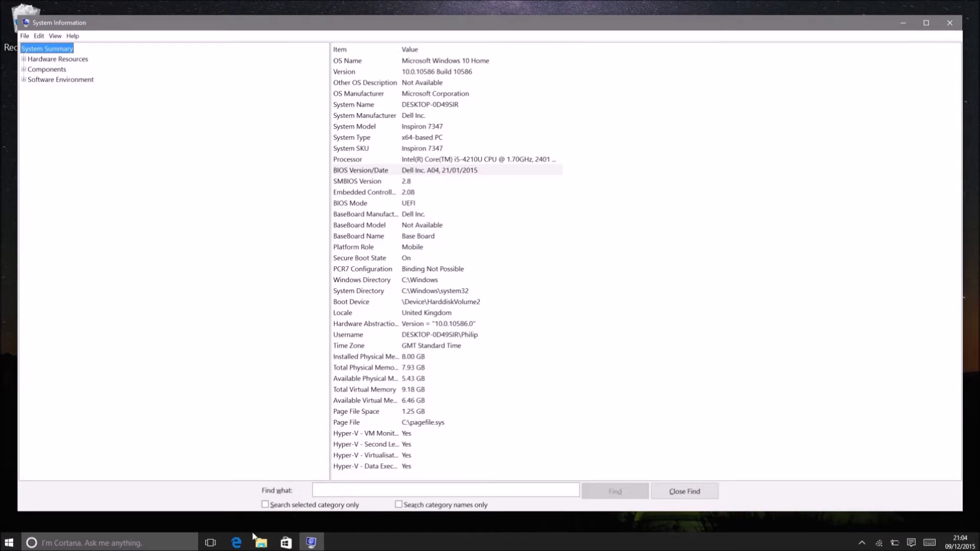
Open Edge full-screen and enter downloads.dell.com in the address bar.
click(236, 543)
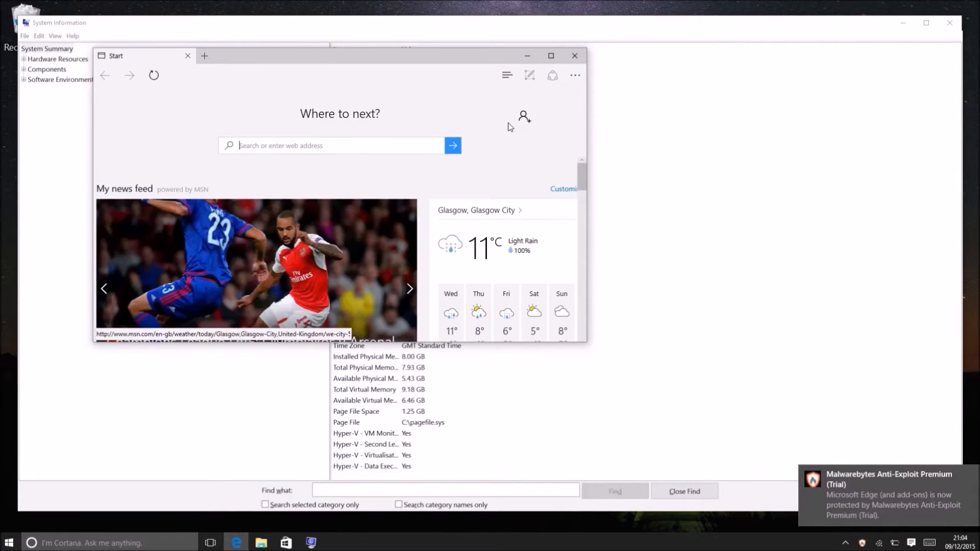
click(551, 56)
text(downloads.dell.com)
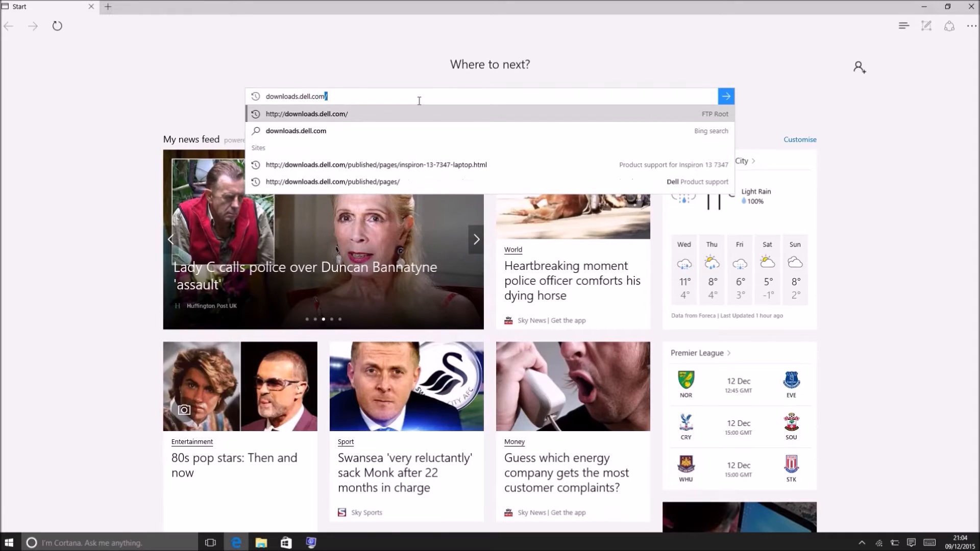
Go to Dell's downloads site and show the Inspiron laptop model list.
click(330, 181)
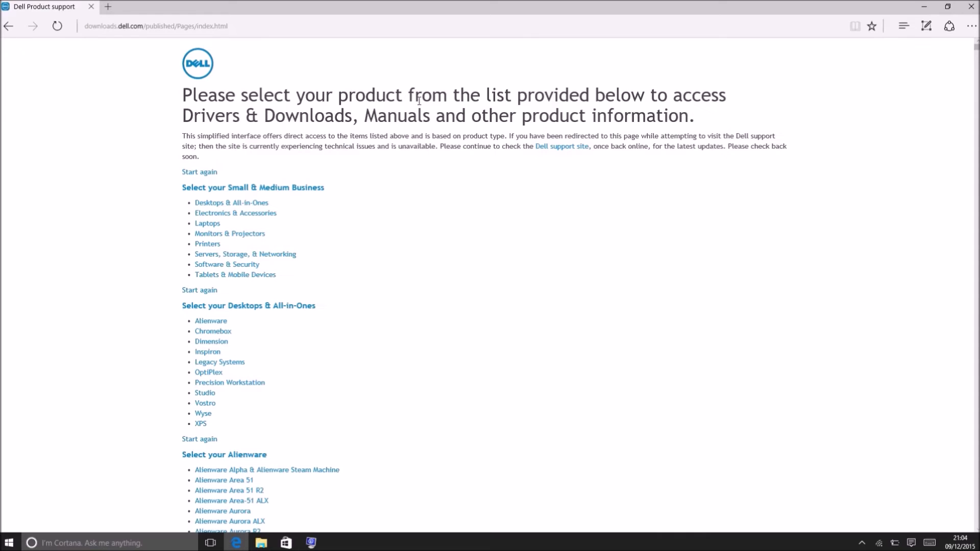
mouse_move(404, 159)
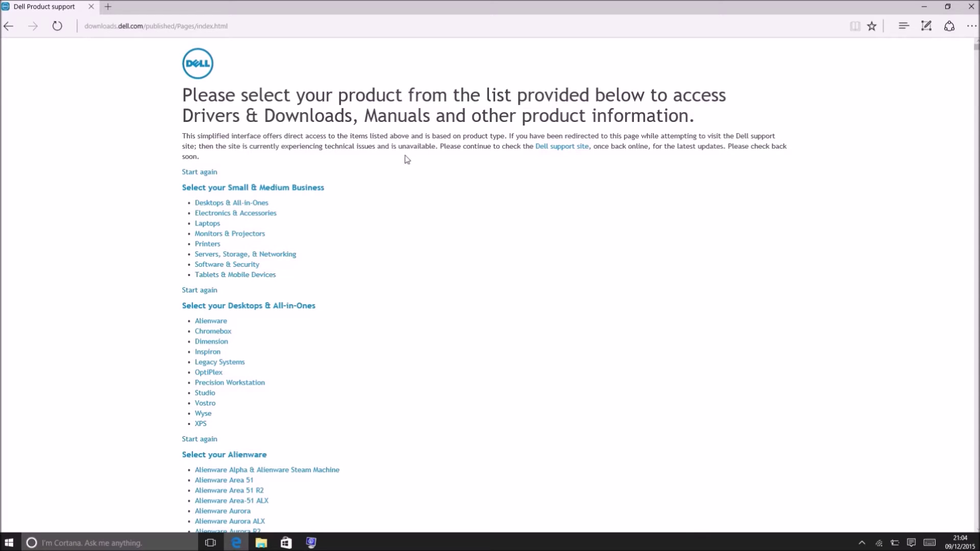
mouse_move(314, 246)
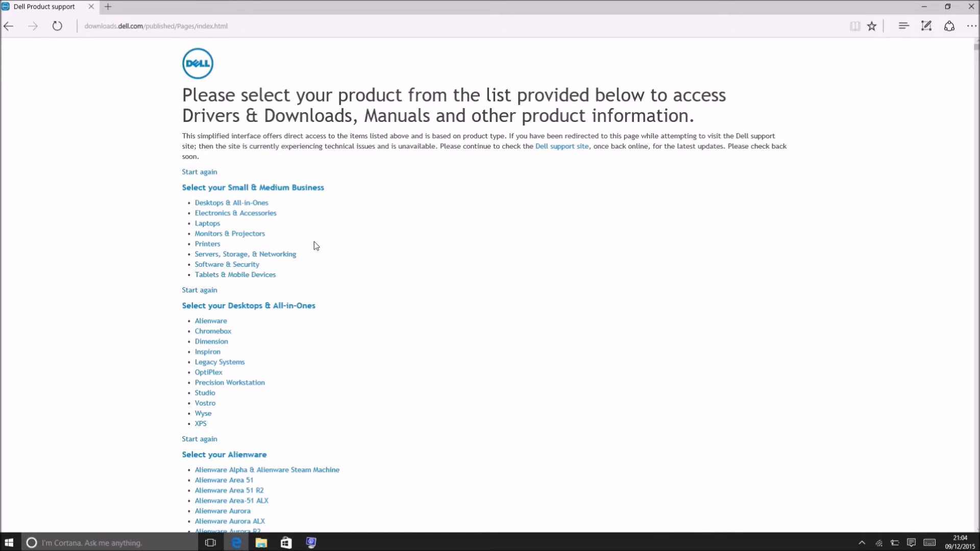
mouse_move(207, 223)
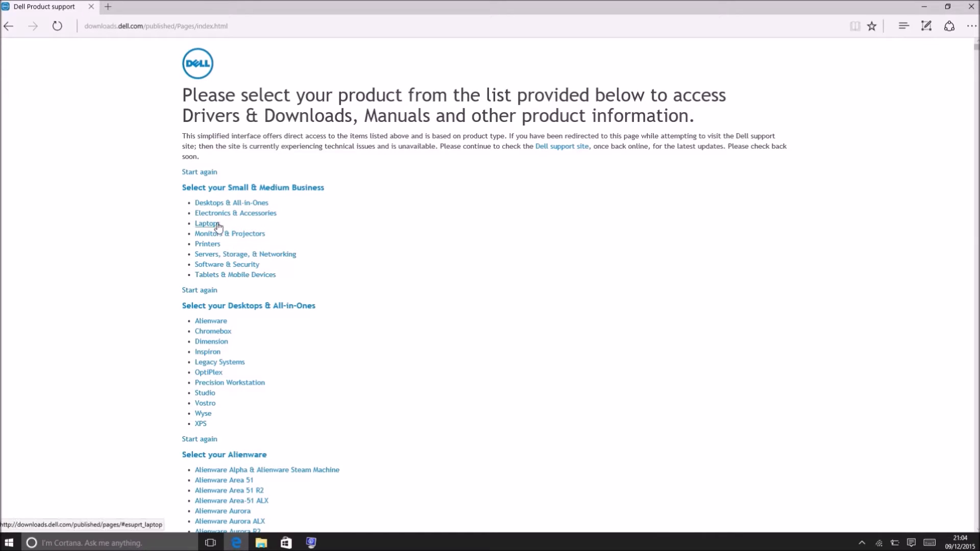
click(207, 223)
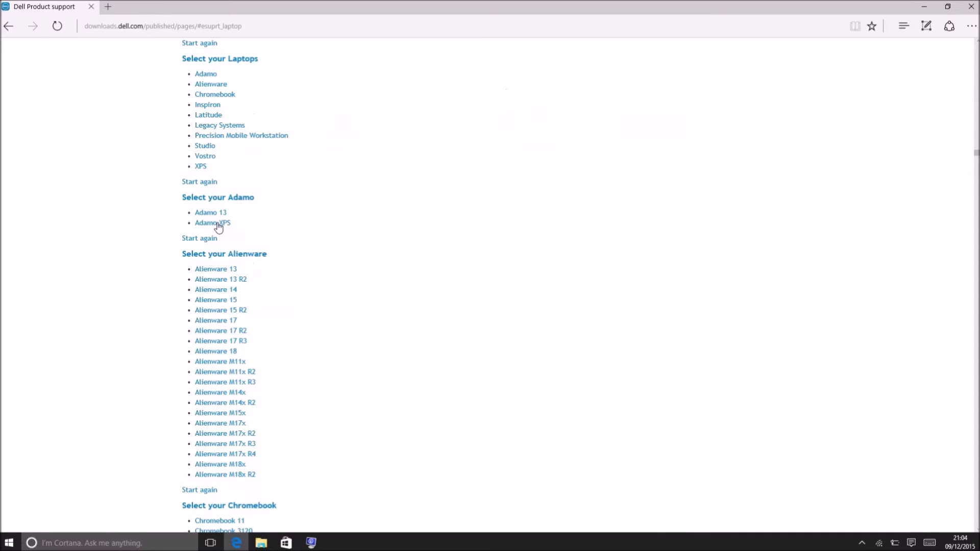
mouse_move(245, 190)
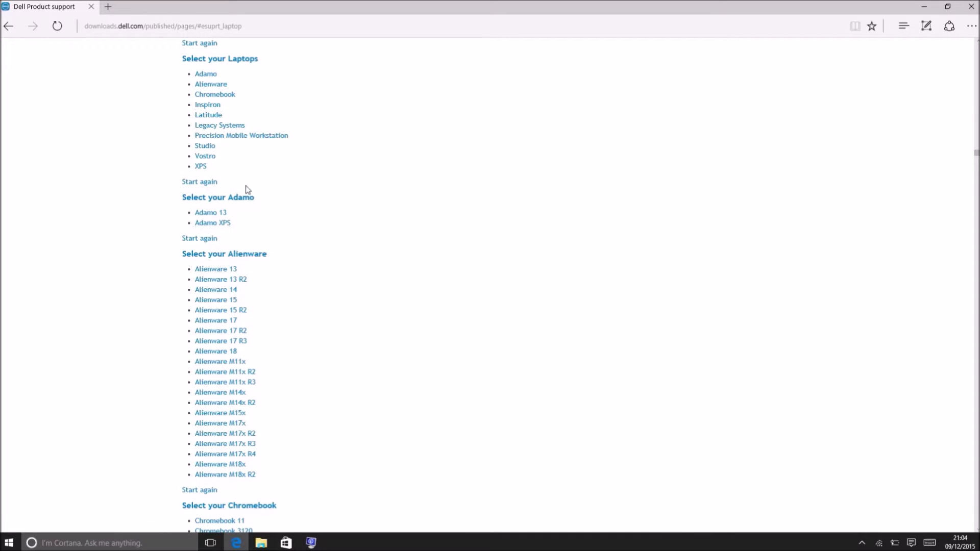
click(207, 104)
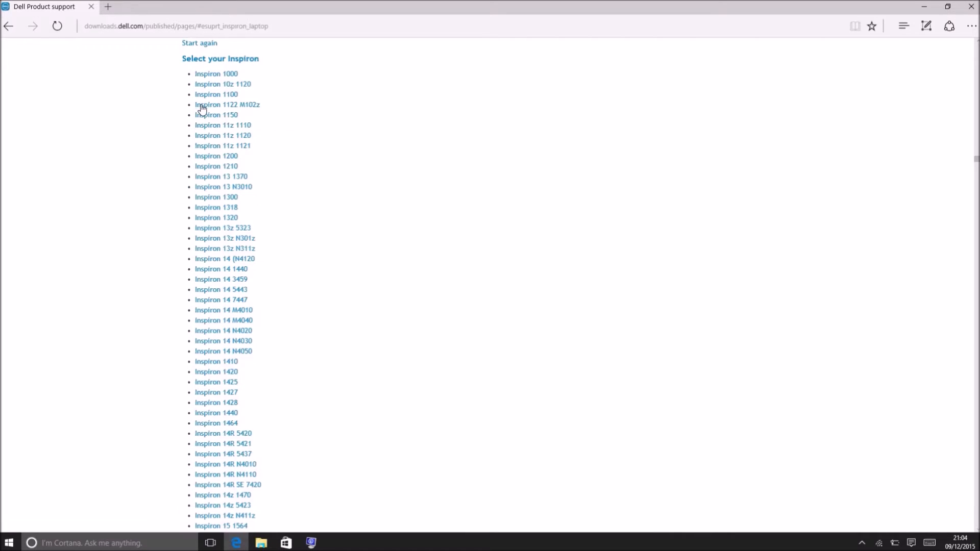
Scroll the Inspiron model list down to the Inspiron 7347 entry.
scroll(up, 3)
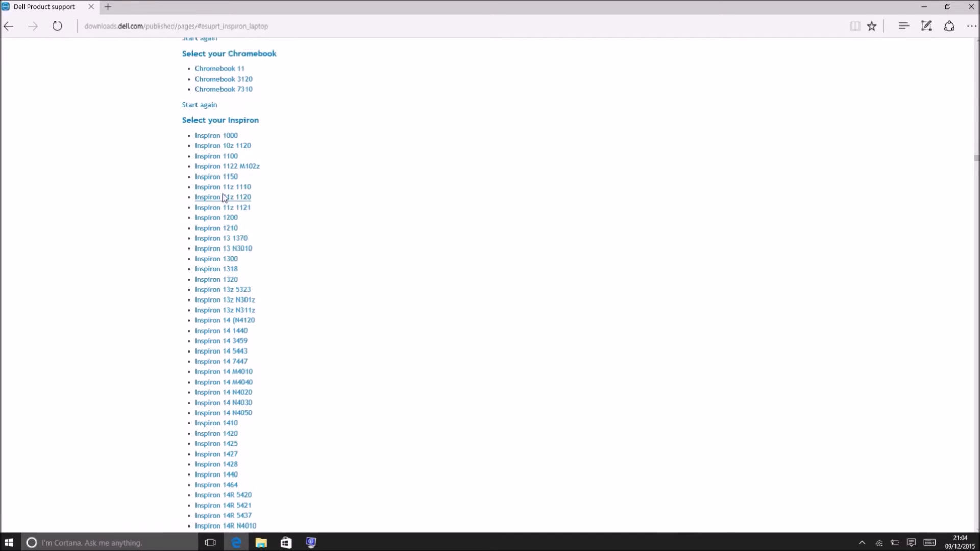
scroll(down, 3)
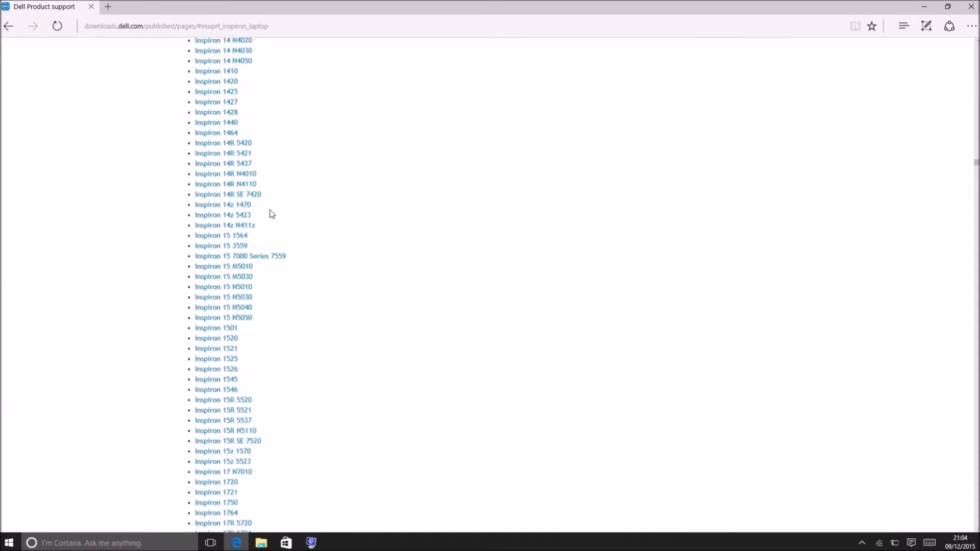
scroll(down, 3)
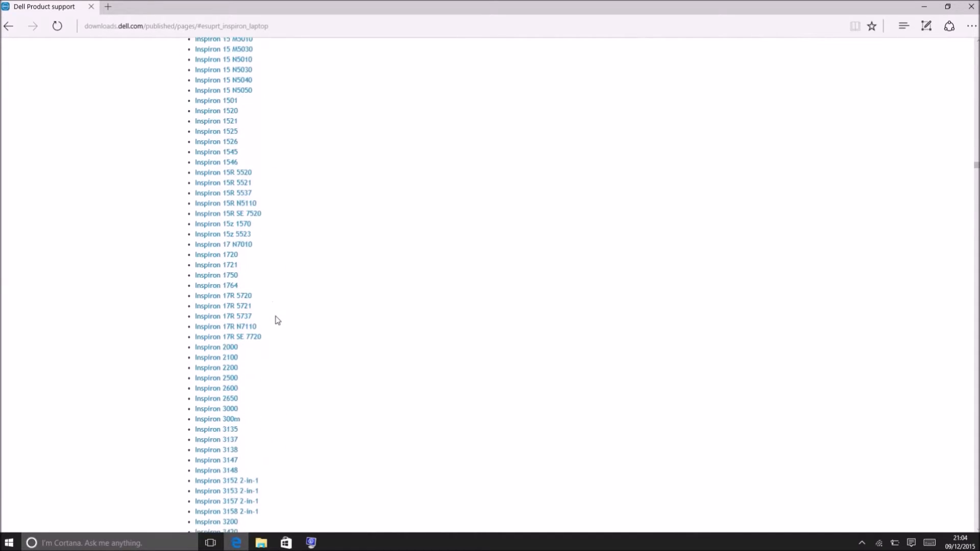
scroll(down, 3)
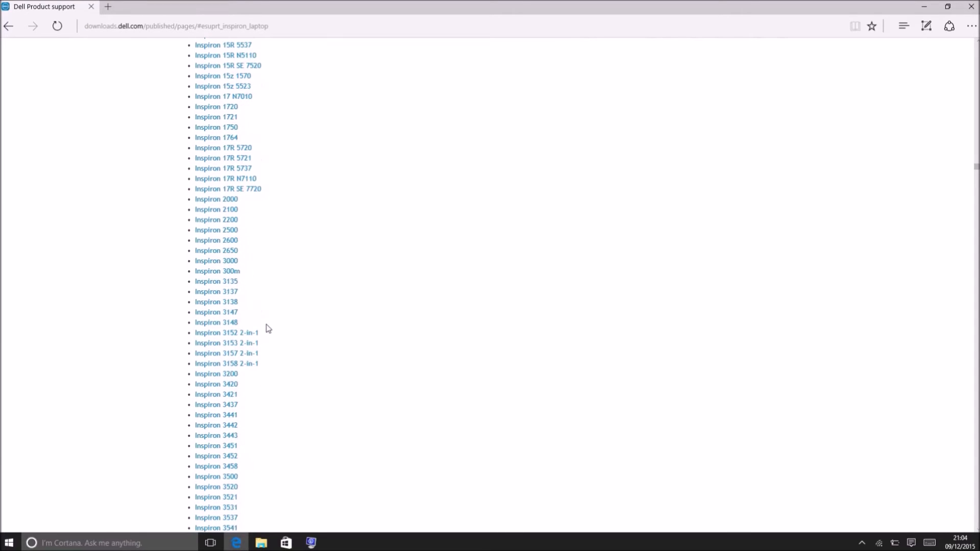
scroll(down, 3)
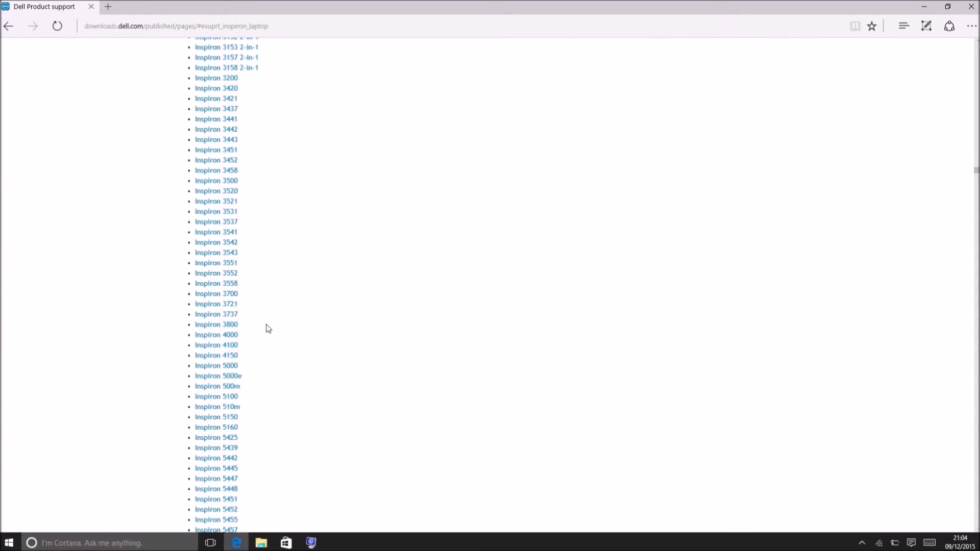
scroll(up, 3)
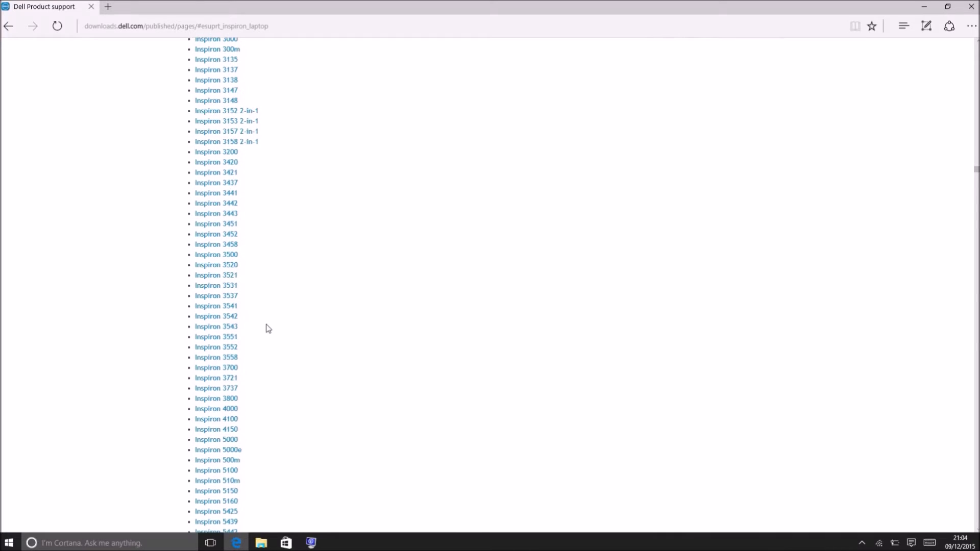
mouse_move(273, 270)
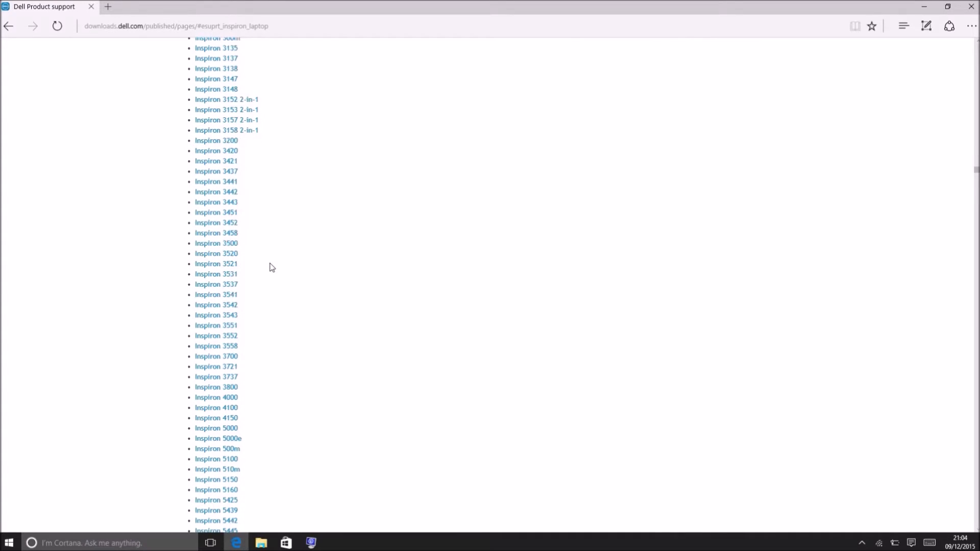
scroll(down, 3)
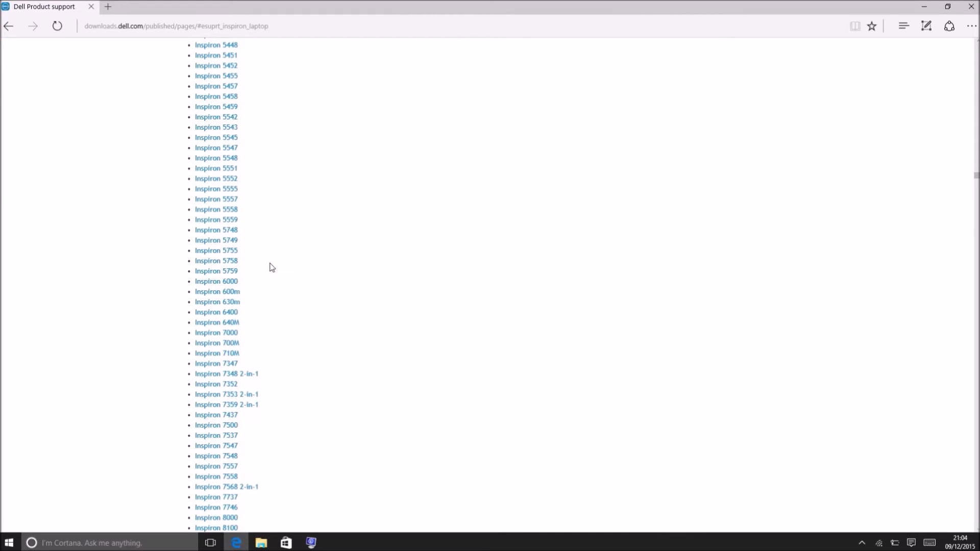
mouse_move(217, 364)
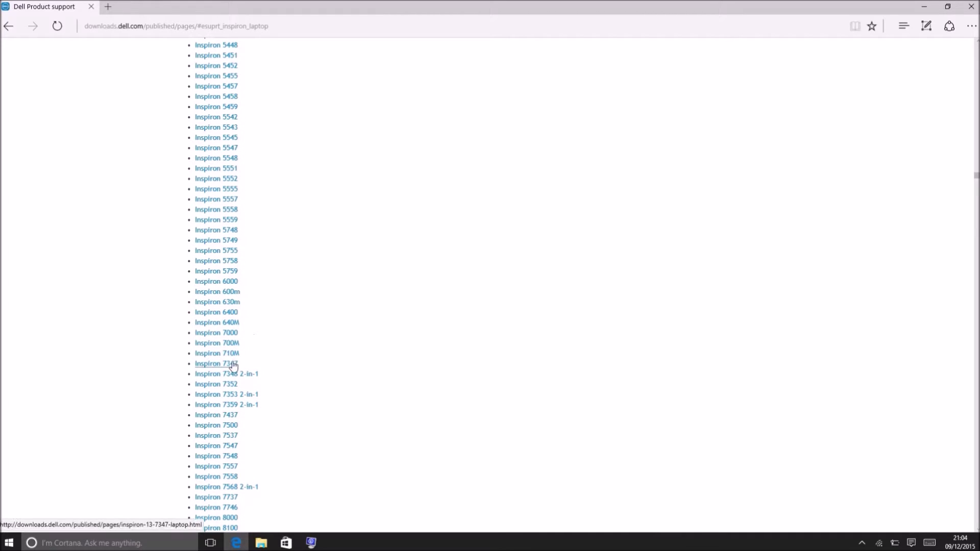
scroll(down, 3)
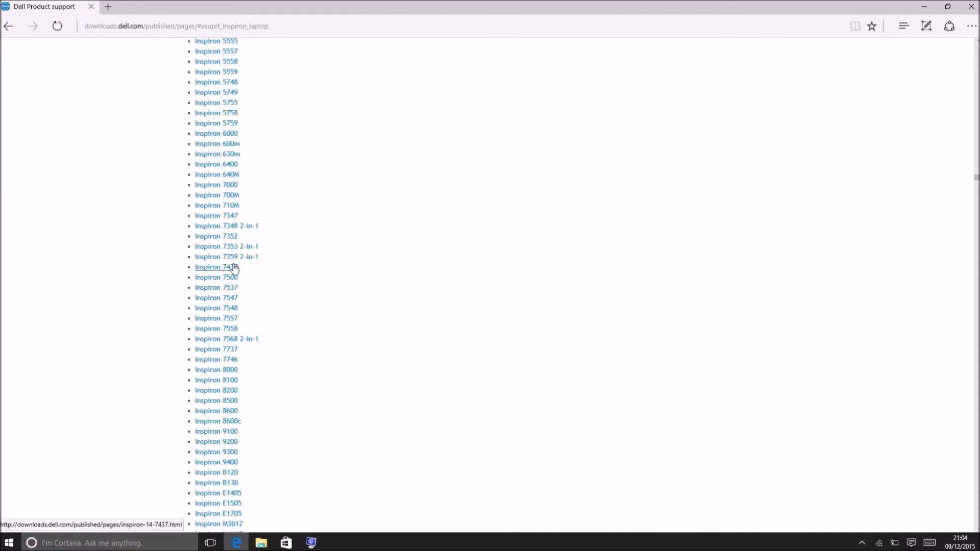
mouse_move(216, 216)
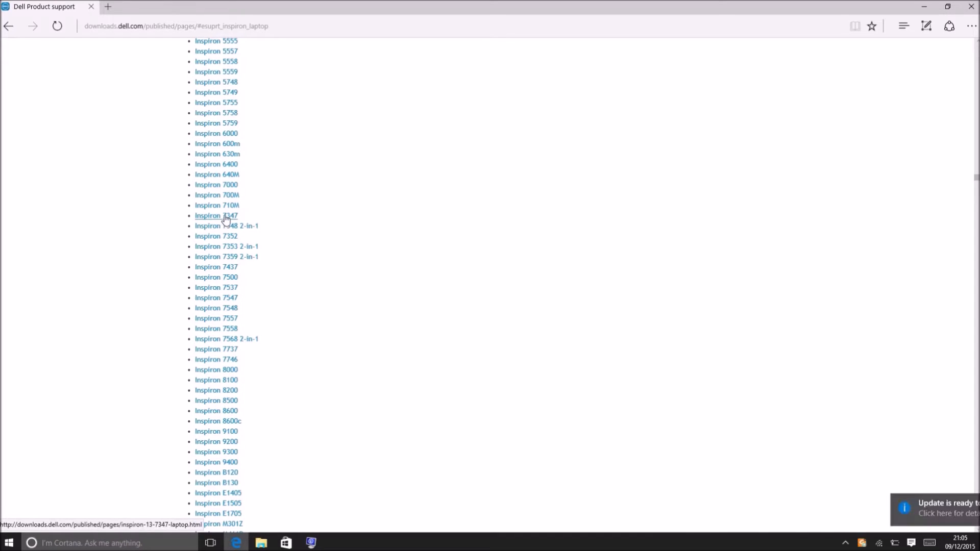
Open the Inspiron 7347 support page and download the A07 BIOS installer 7347_A07.exe.
click(216, 215)
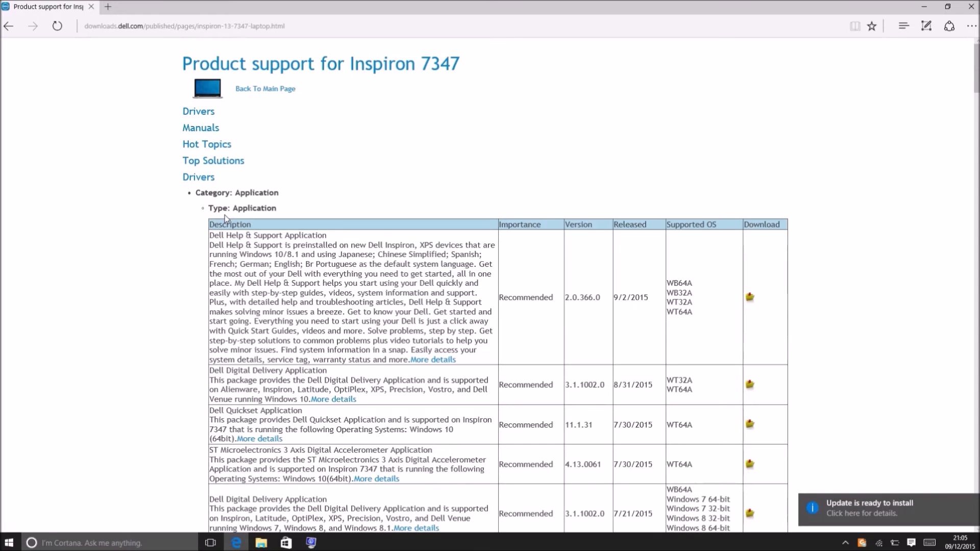
scroll(down, 3)
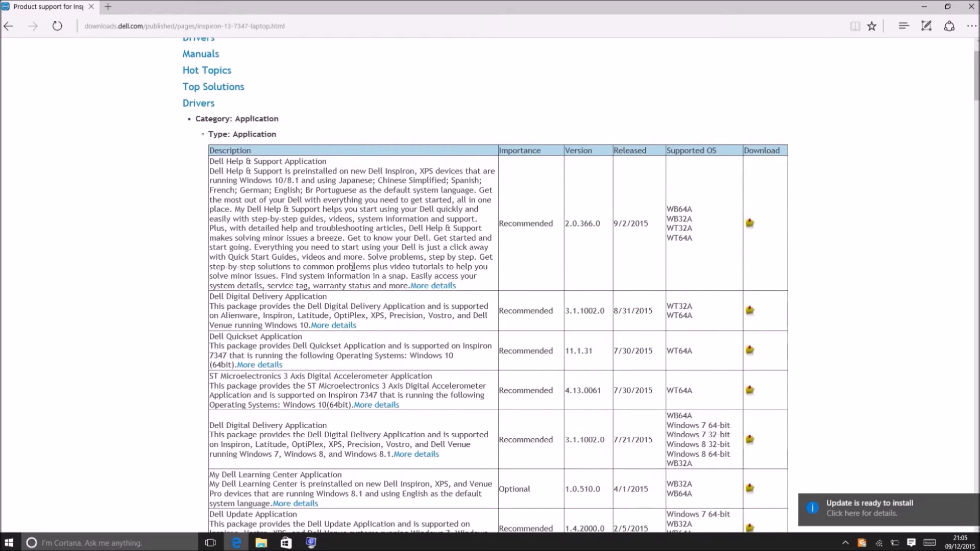
scroll(down, 3)
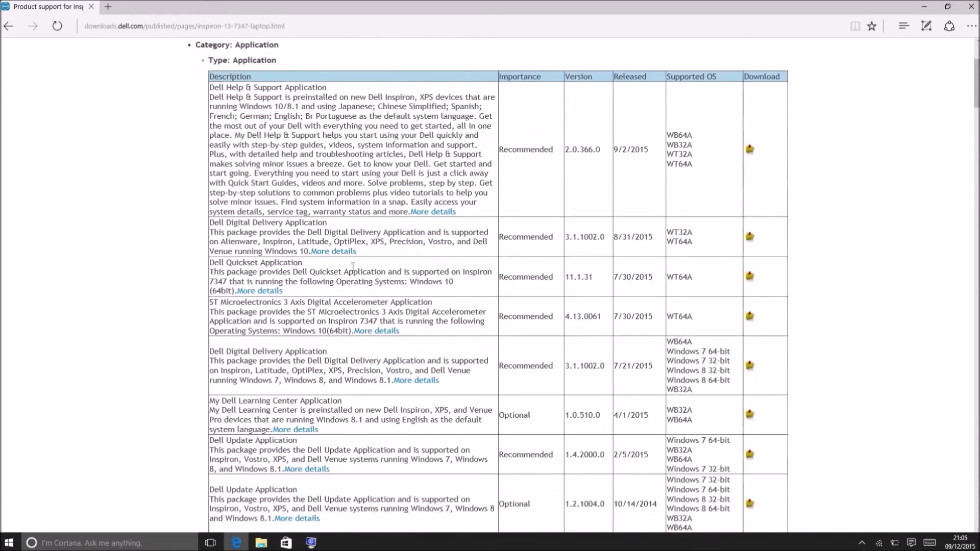
scroll(down, 3)
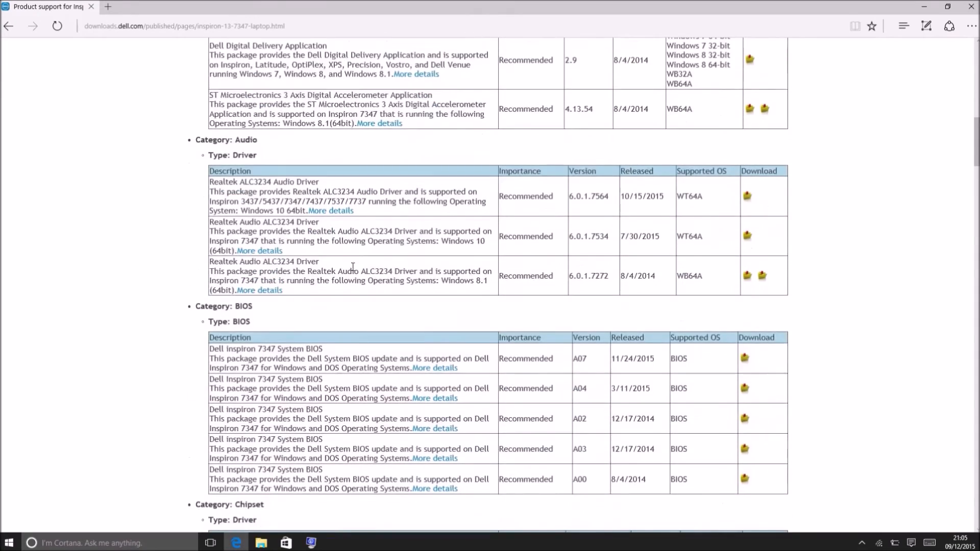
scroll(down, 3)
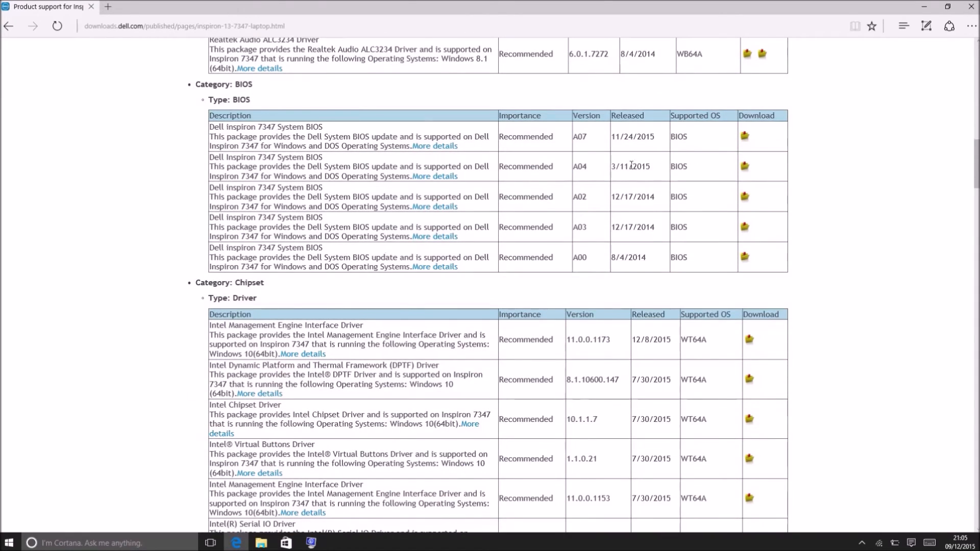
mouse_move(744, 137)
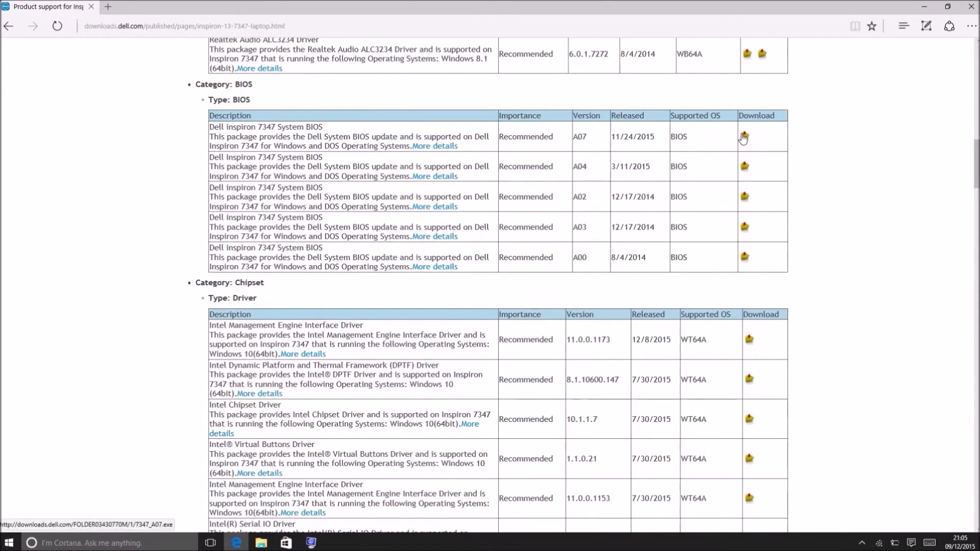
click(743, 136)
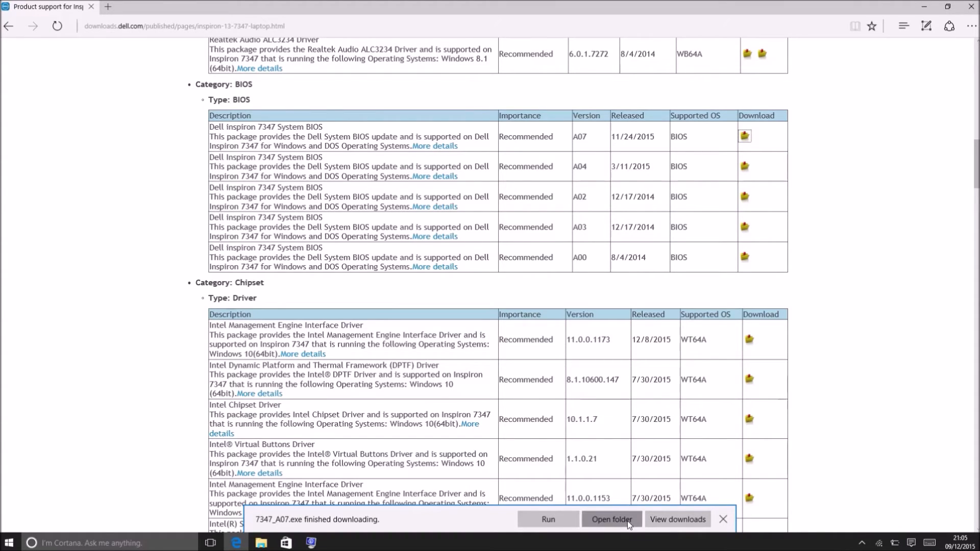
Show the downloaded 7347_A07 application (20,958 KB) in the Downloads folder.
click(611, 520)
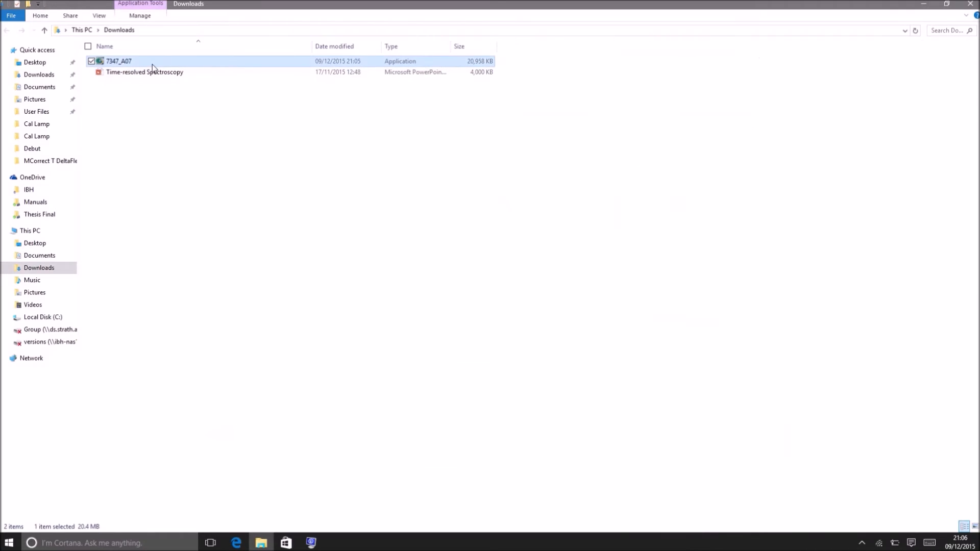
mouse_move(365, 106)
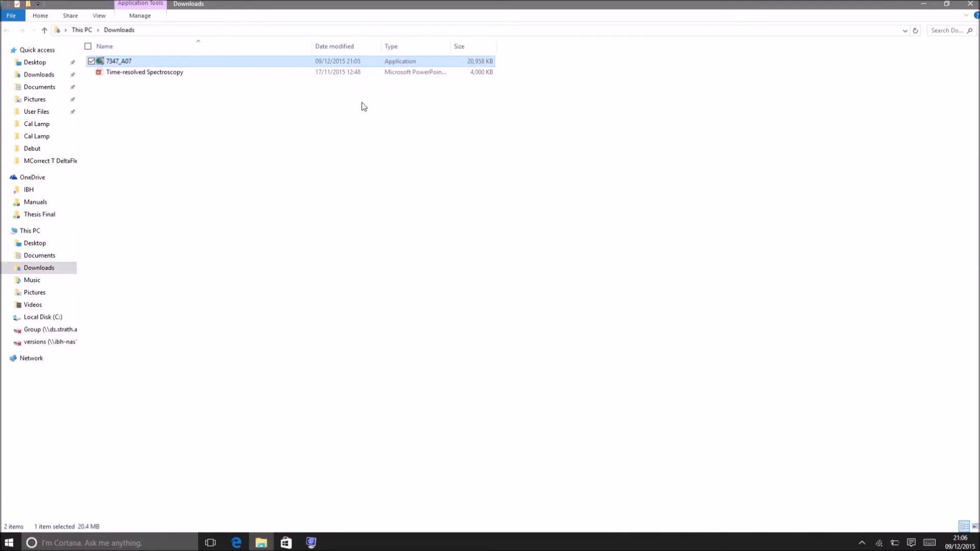
mouse_move(738, 36)
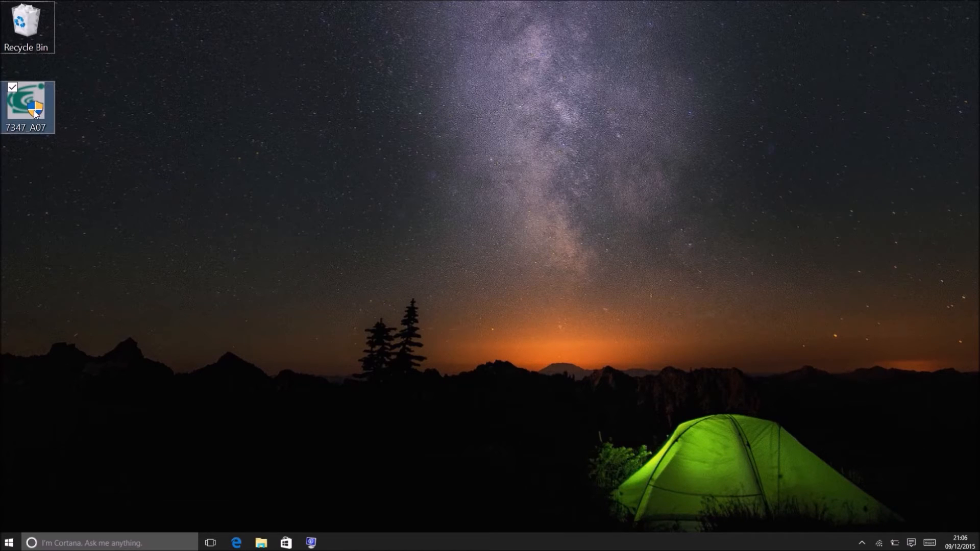
Run 7347_A07 as administrator, approve User Account Control, and confirm BIOS A07.
right_click(26, 106)
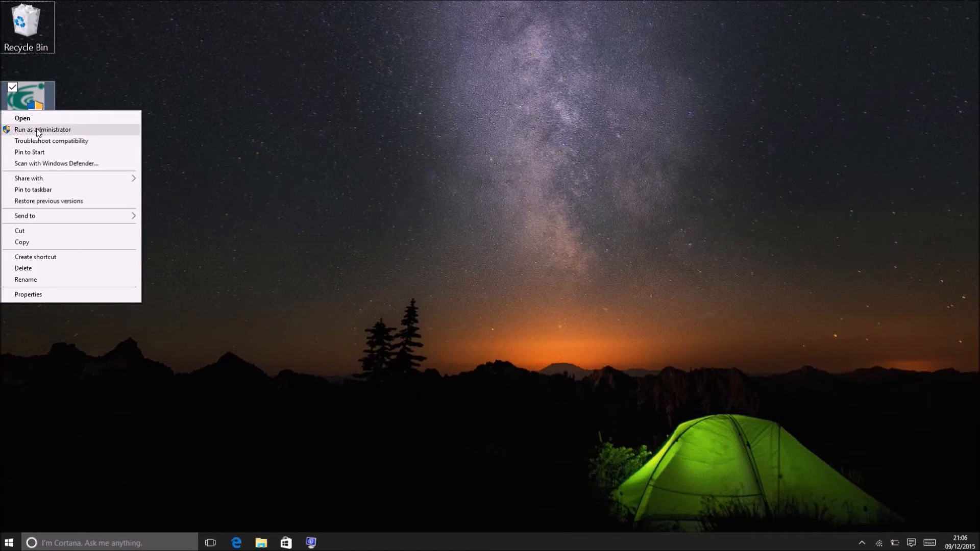
click(43, 129)
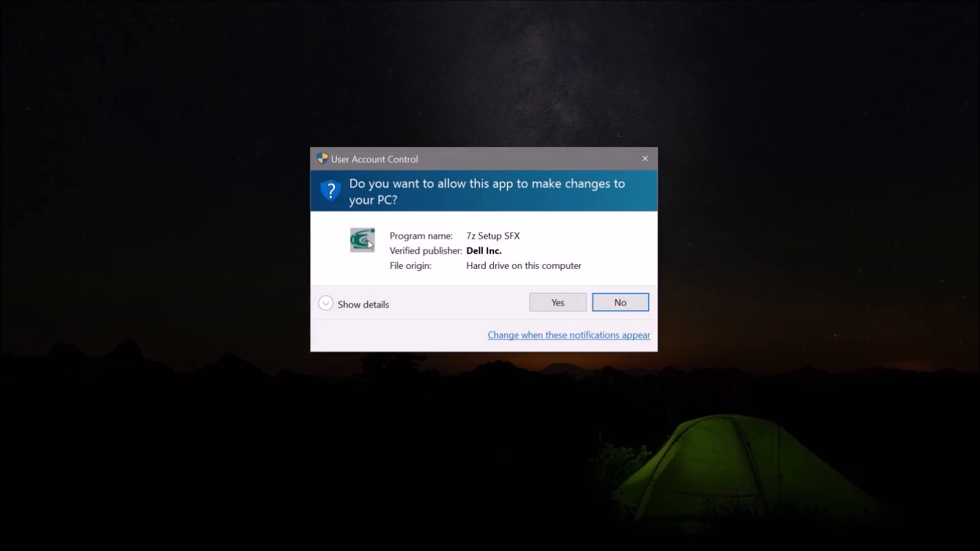
mouse_move(559, 299)
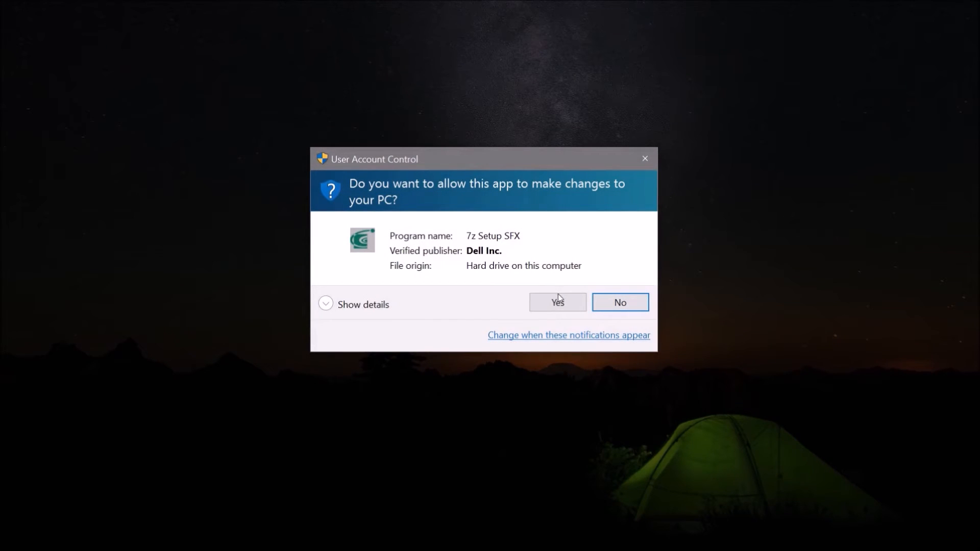
click(556, 302)
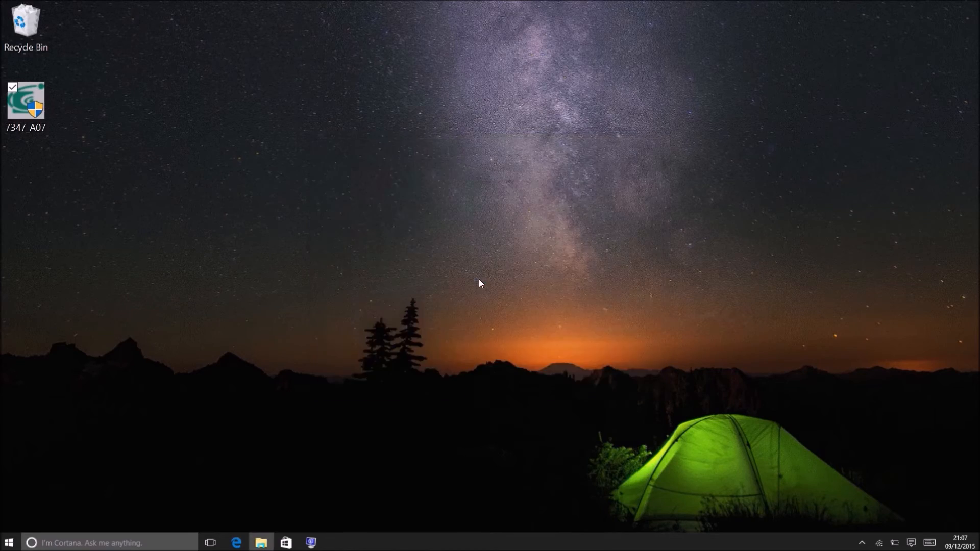
double_click(25, 101)
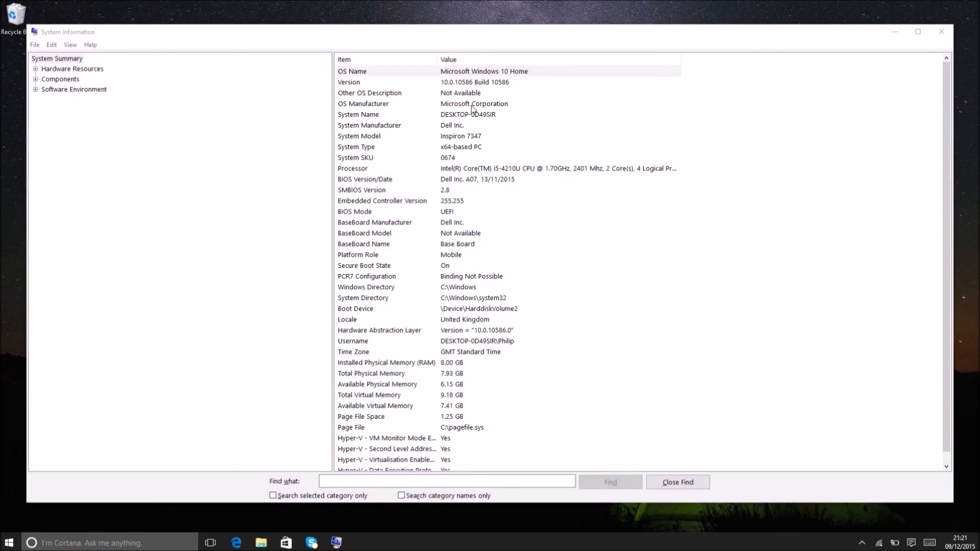
mouse_move(491, 140)
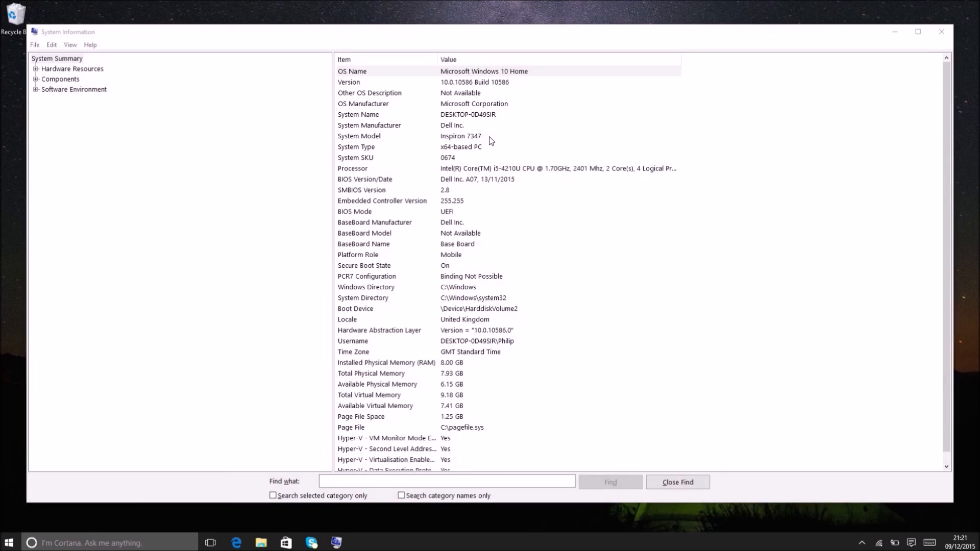
mouse_move(506, 184)
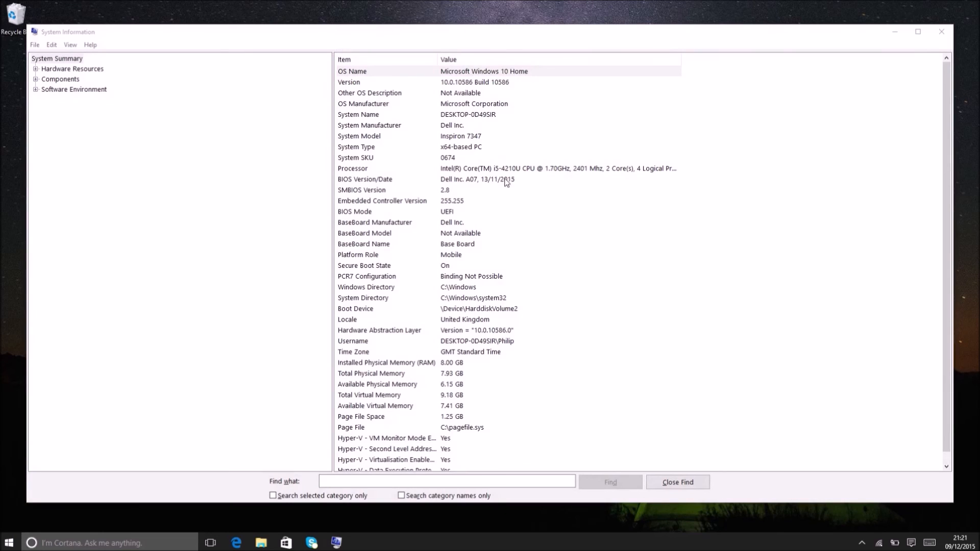
mouse_move(521, 181)
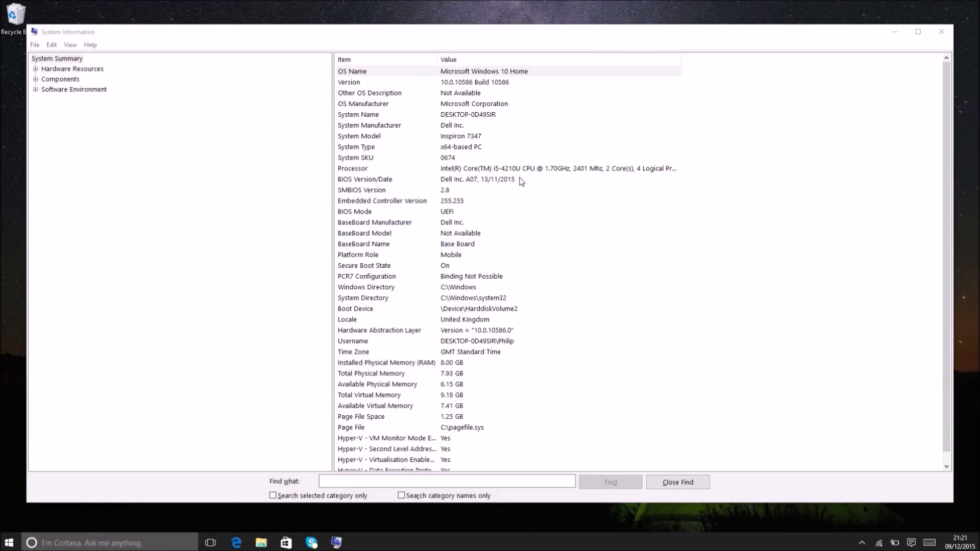
mouse_move(554, 325)
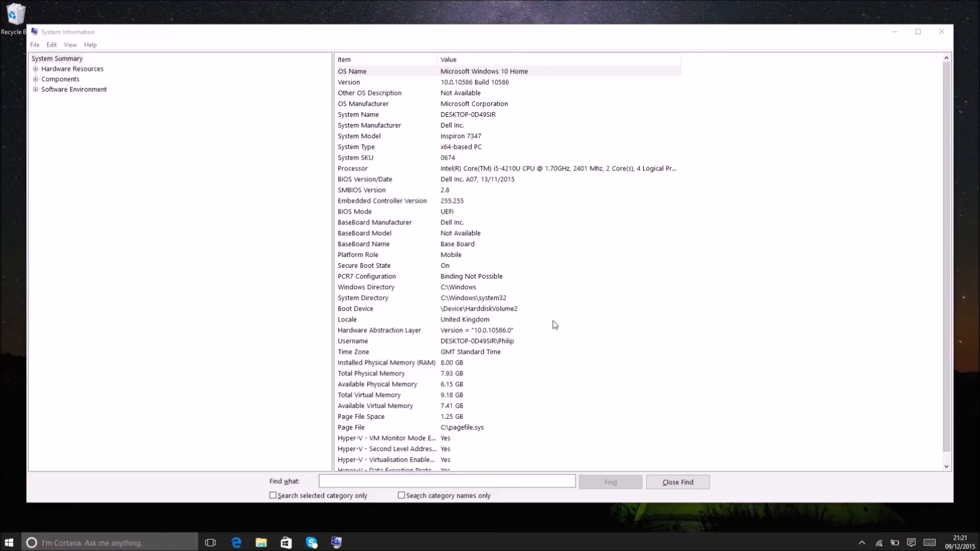